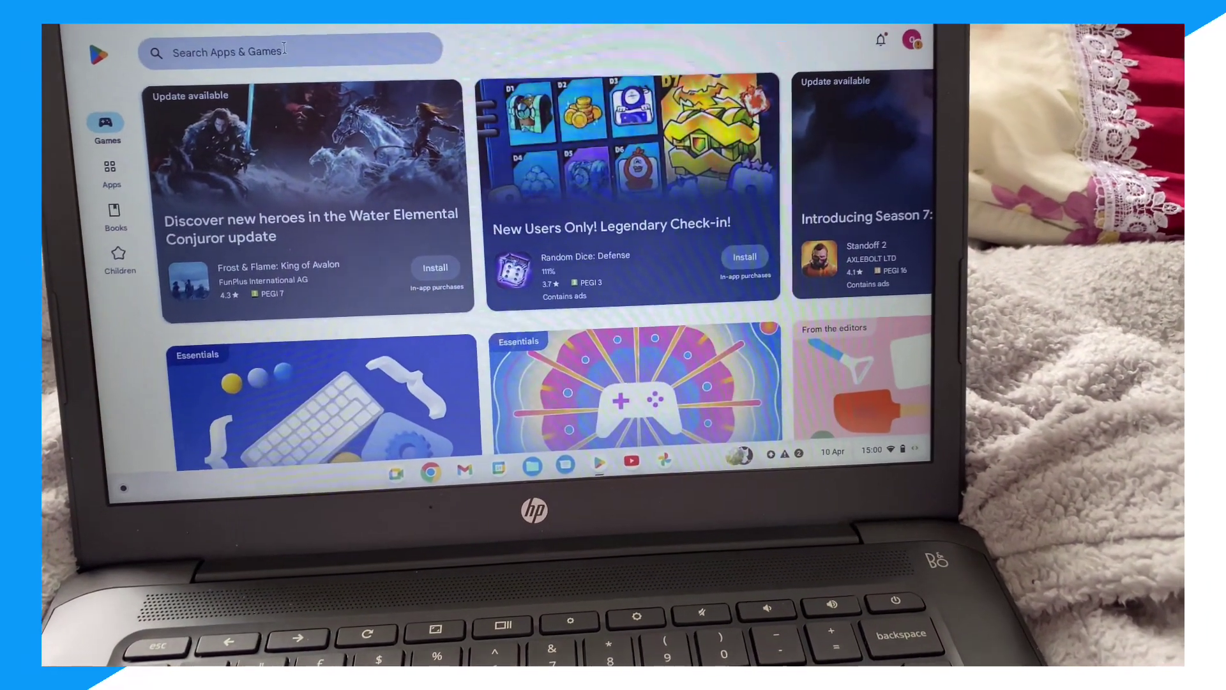
Search Play Store for 'davinci resolve' and install Davinci Resolve - Video Editor.
left_click(250, 52)
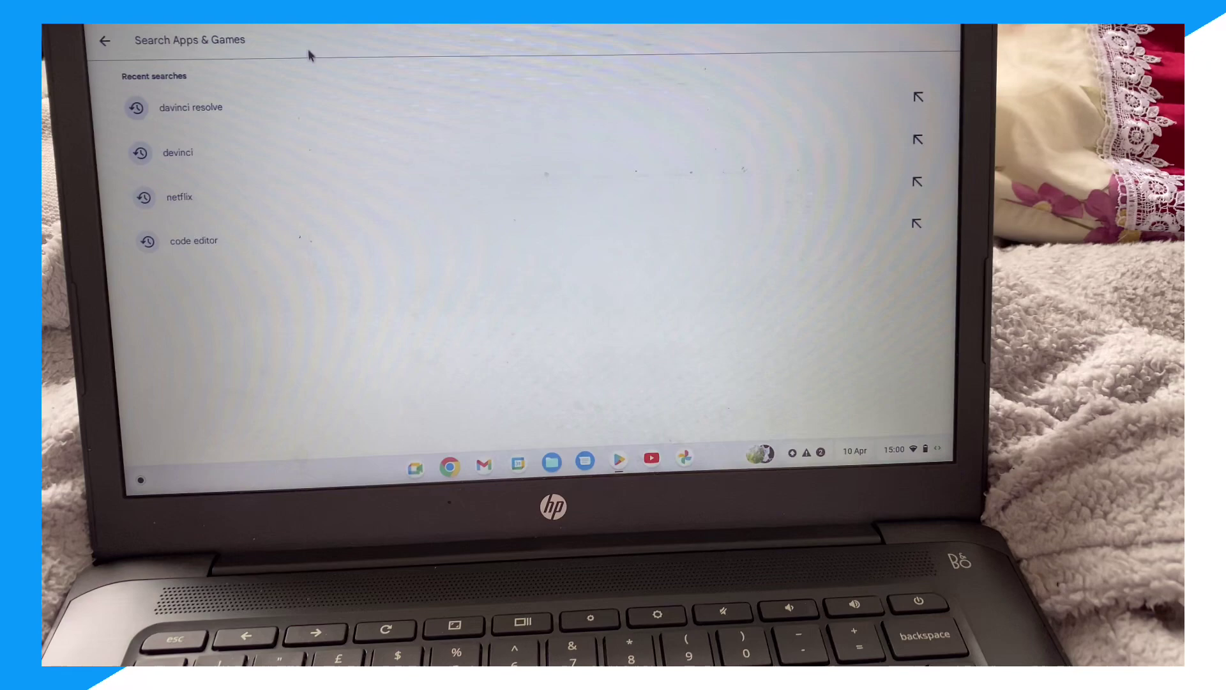
left_click(192, 107)
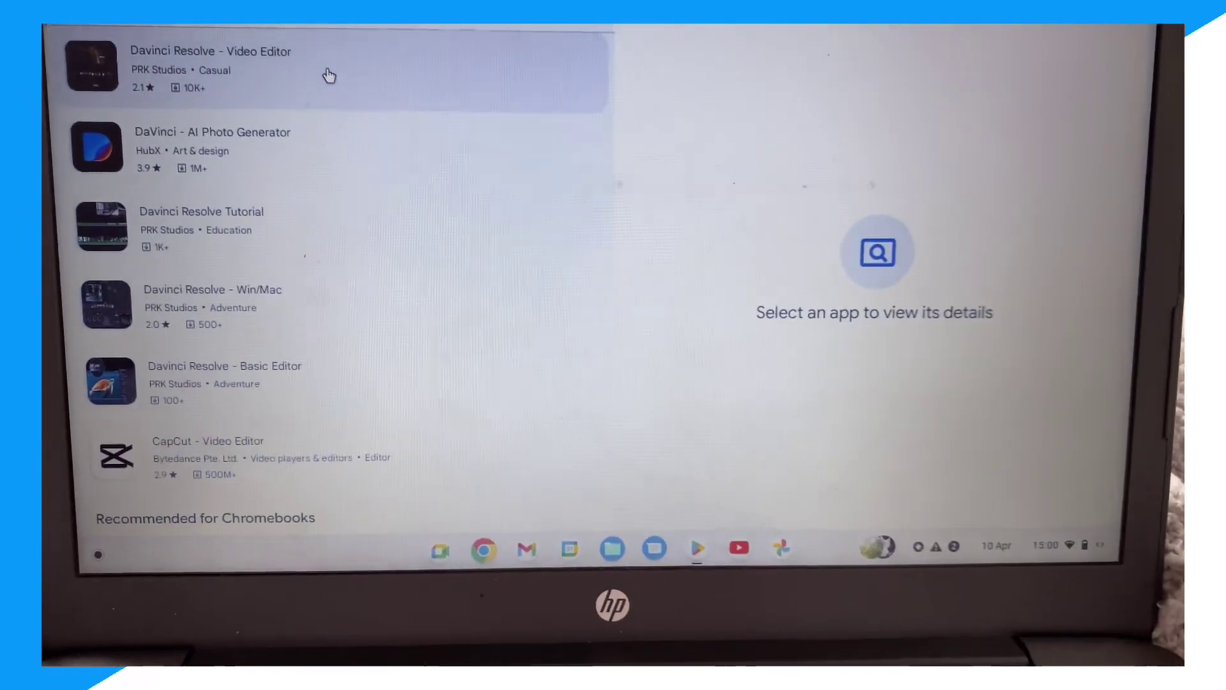
left_click(326, 76)
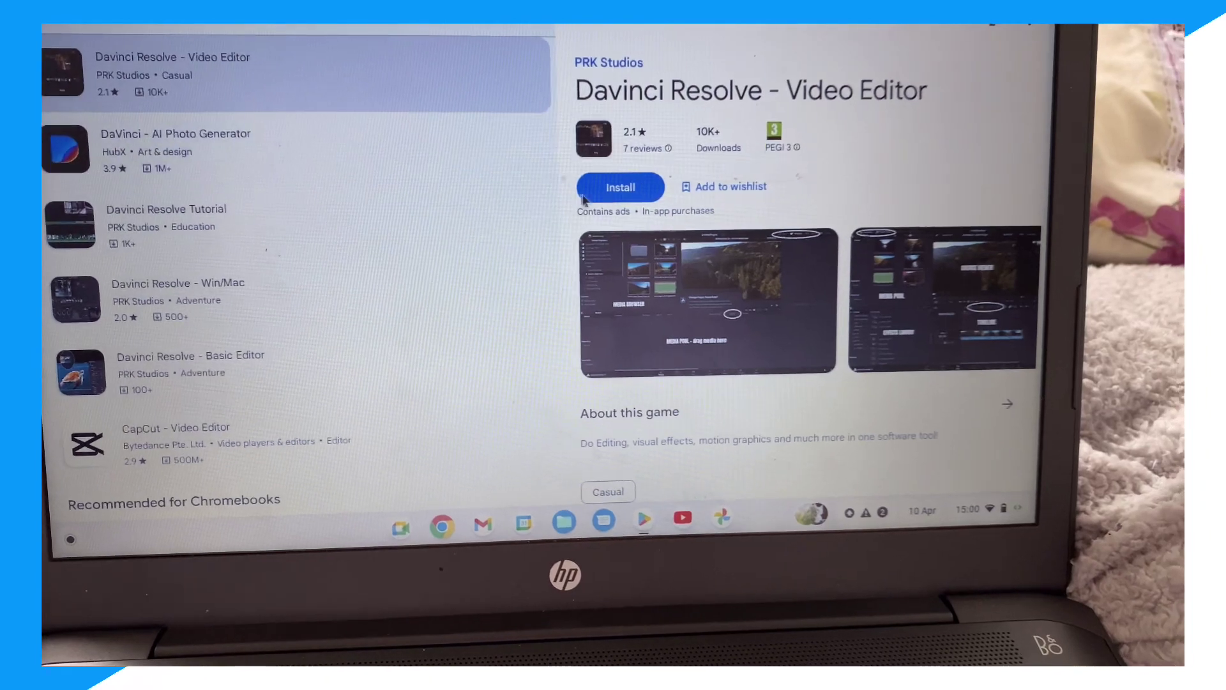
left_click(620, 187)
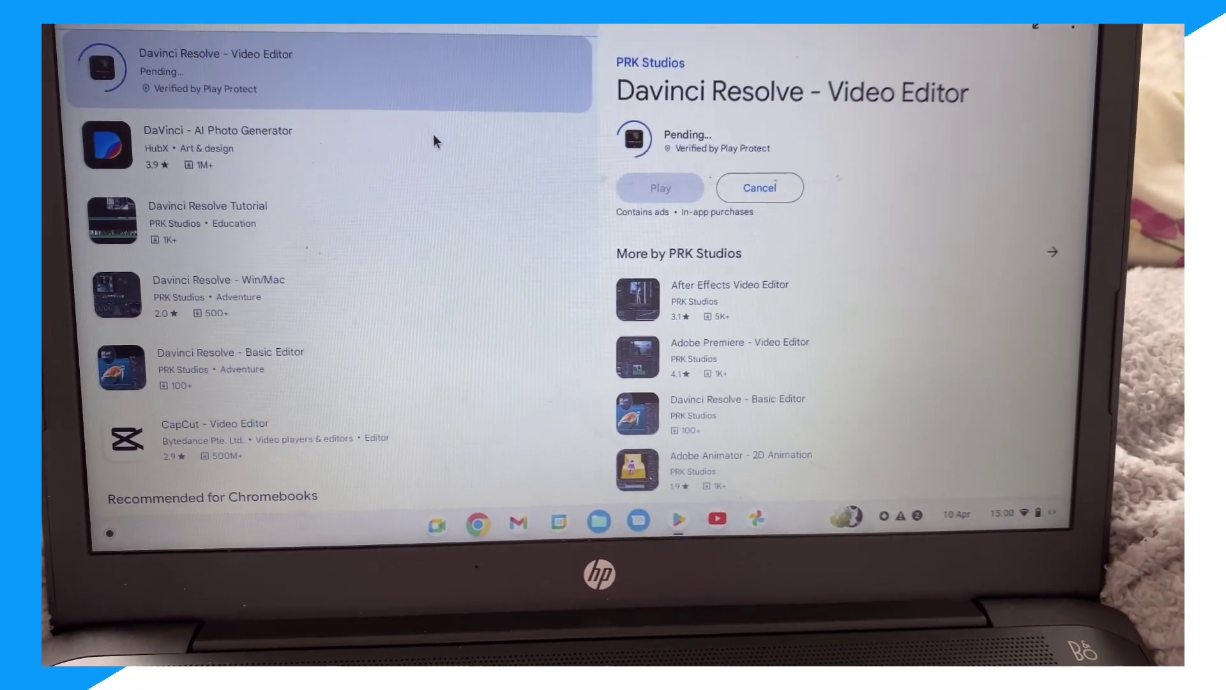
Install DaVinci - AI Photo Generator, then view Davinci Resolve - Basic Editor's details.
left_click(217, 144)
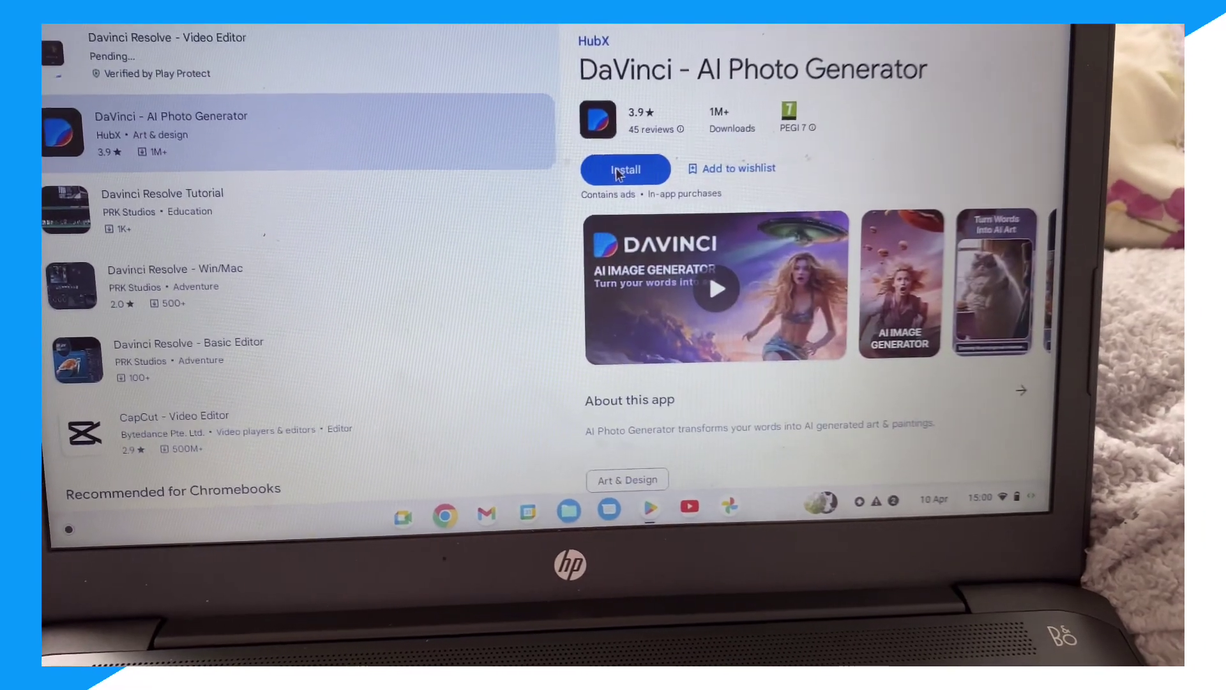
left_click(626, 168)
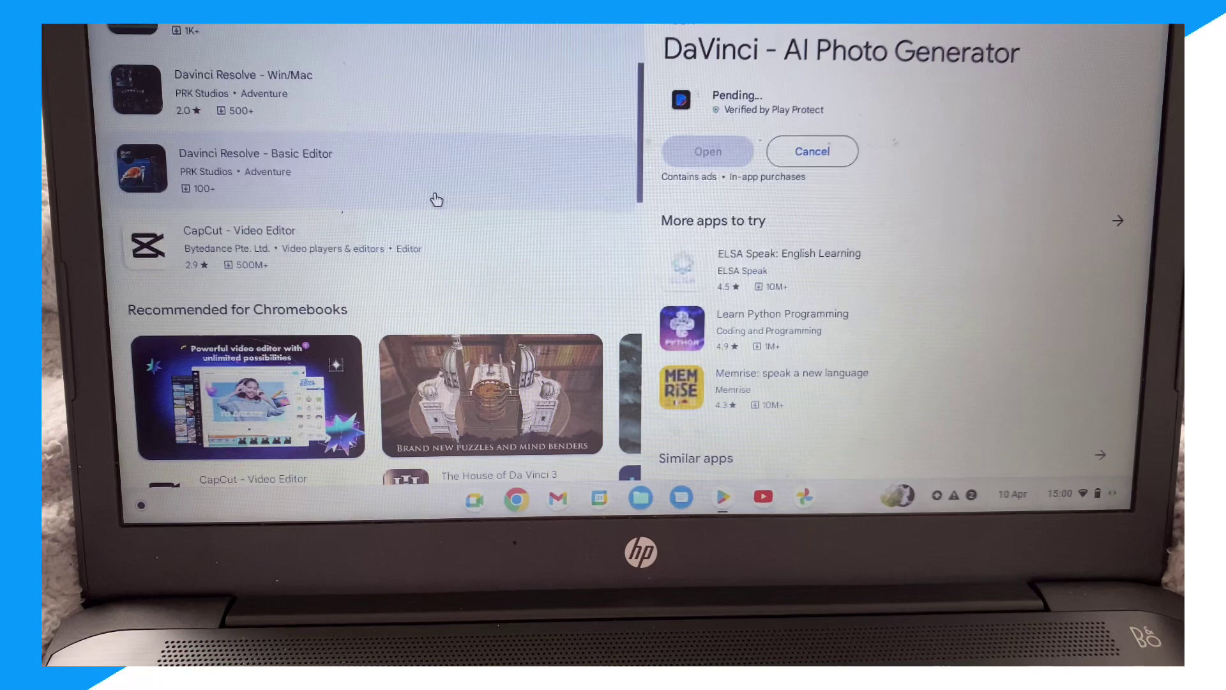
left_click(255, 163)
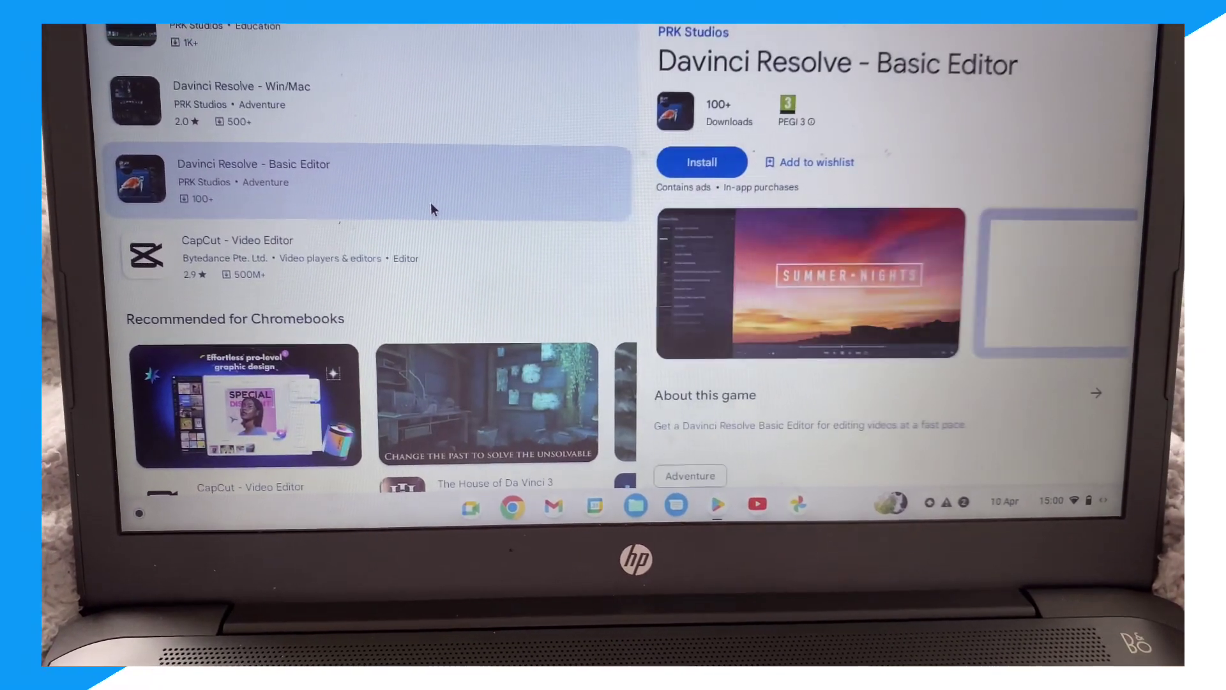